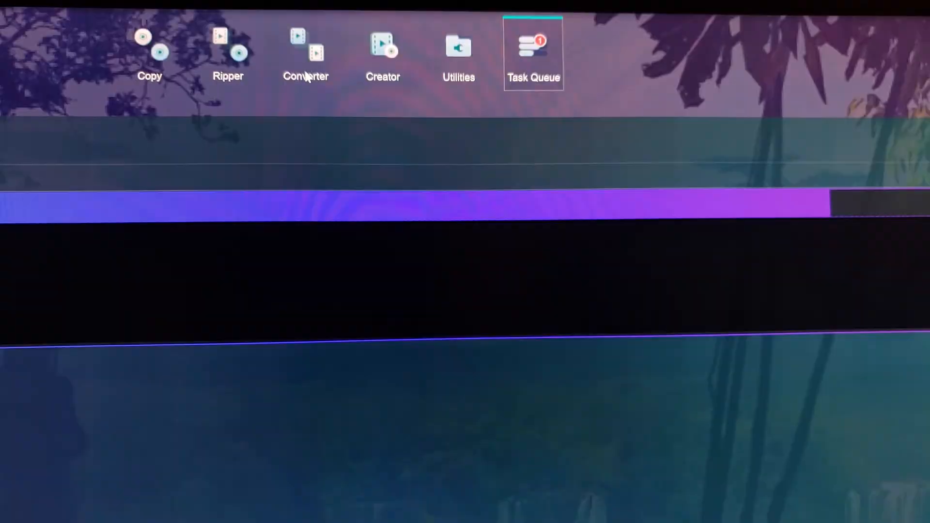
# Switch to the Ripper module showing Base Video, Audio and Subtitle columns, then reach the Blu-ray Ripper webpage.
pyautogui.click(305, 53)
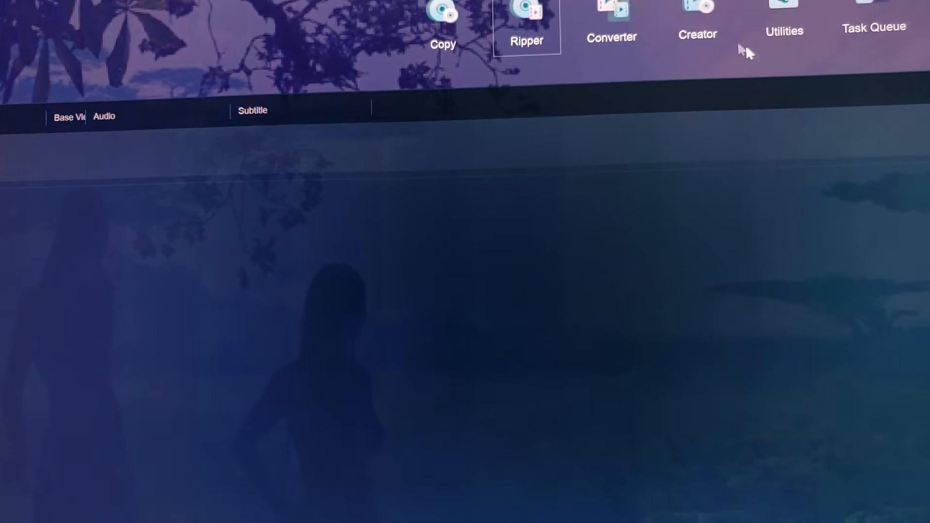
pyautogui.click(874, 17)
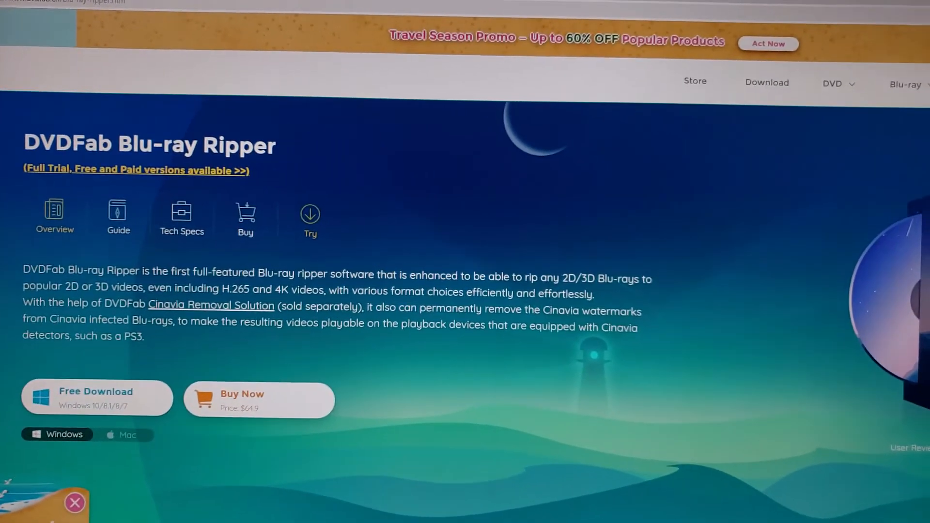
pyautogui.scroll(-3)
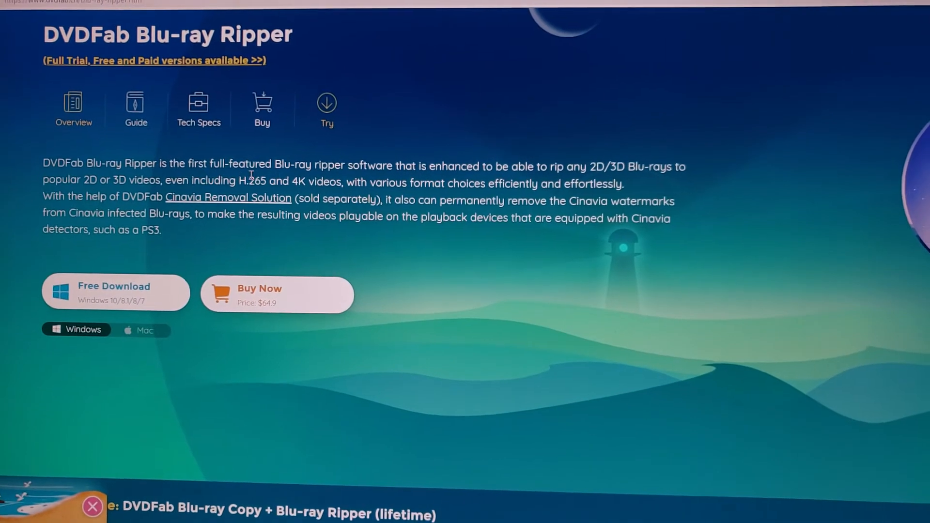
pyautogui.scroll(-3)
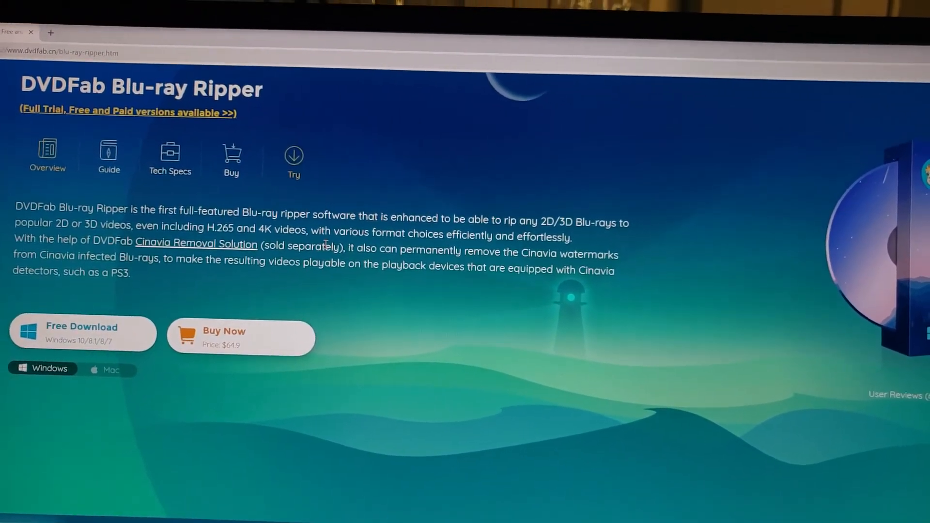
pyautogui.scroll(-3)
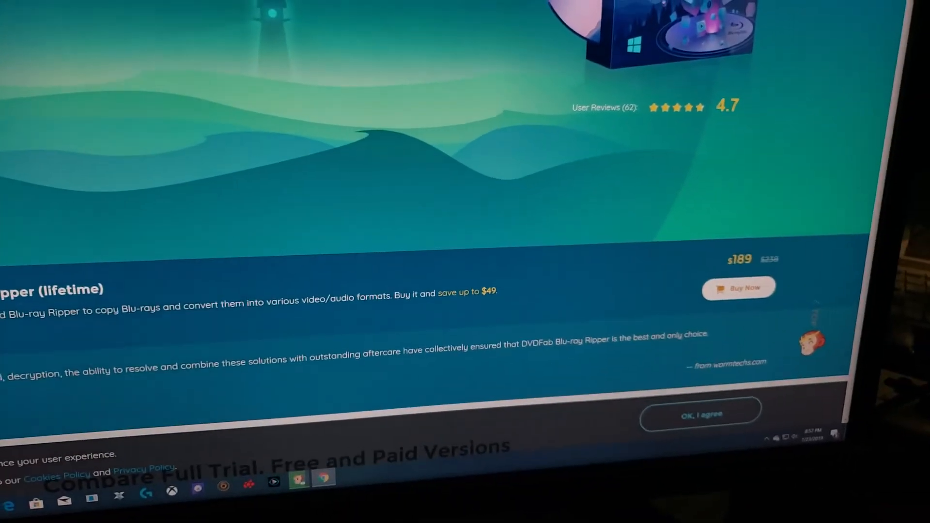
pyautogui.scroll(3)
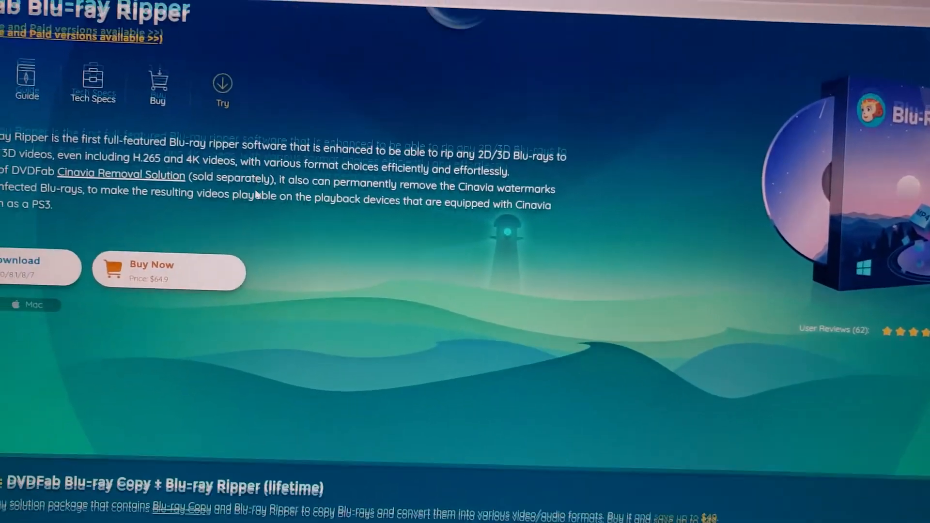
pyautogui.scroll(-3)
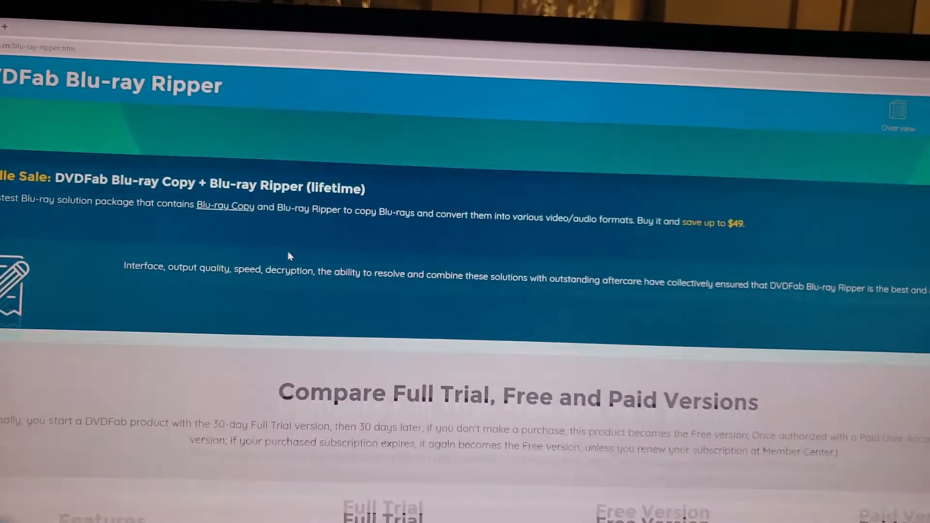
pyautogui.scroll(-3)
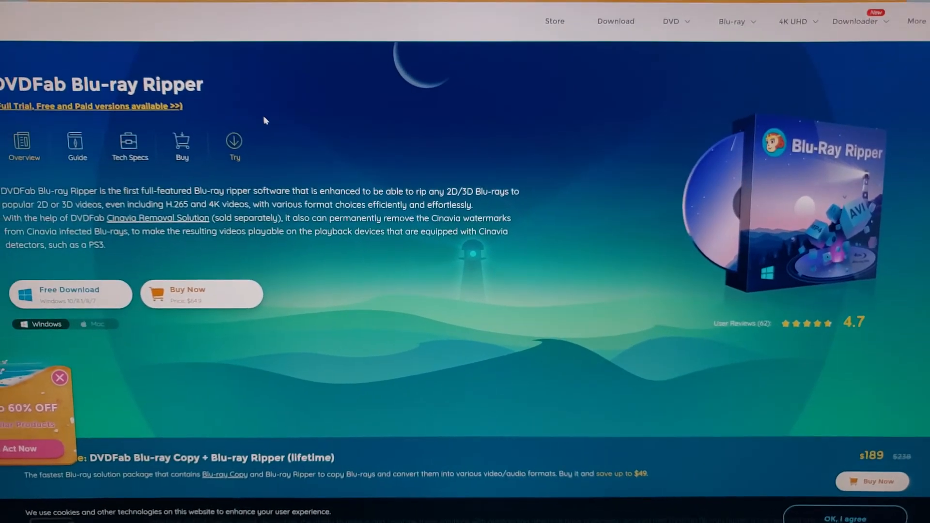
pyautogui.scroll(3)
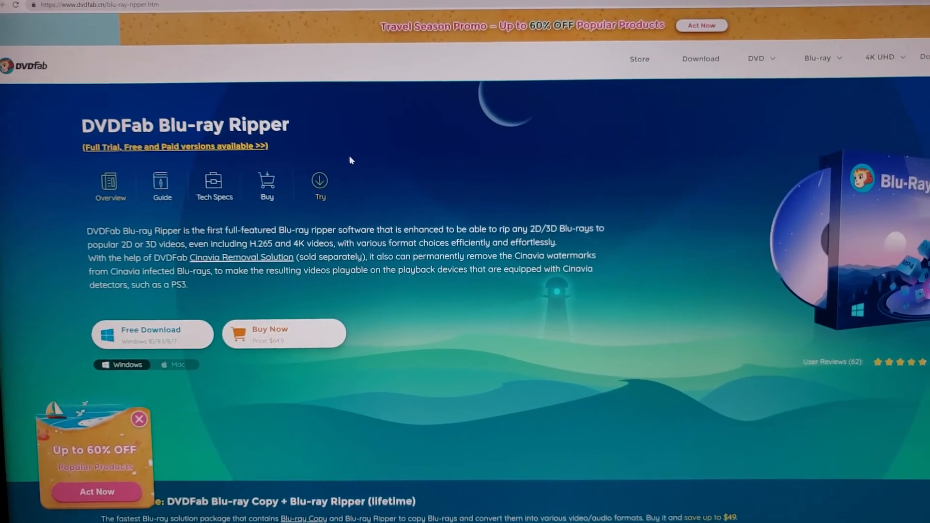
pyautogui.scroll(-3)
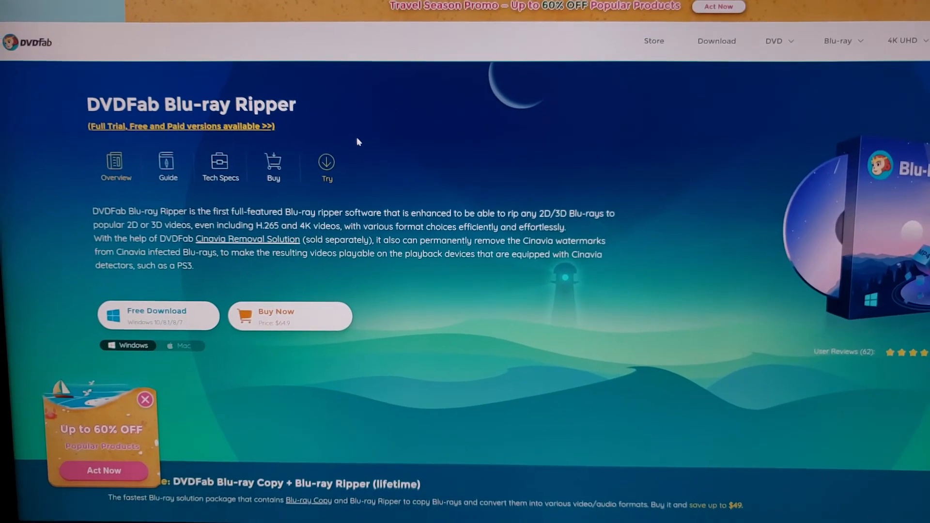